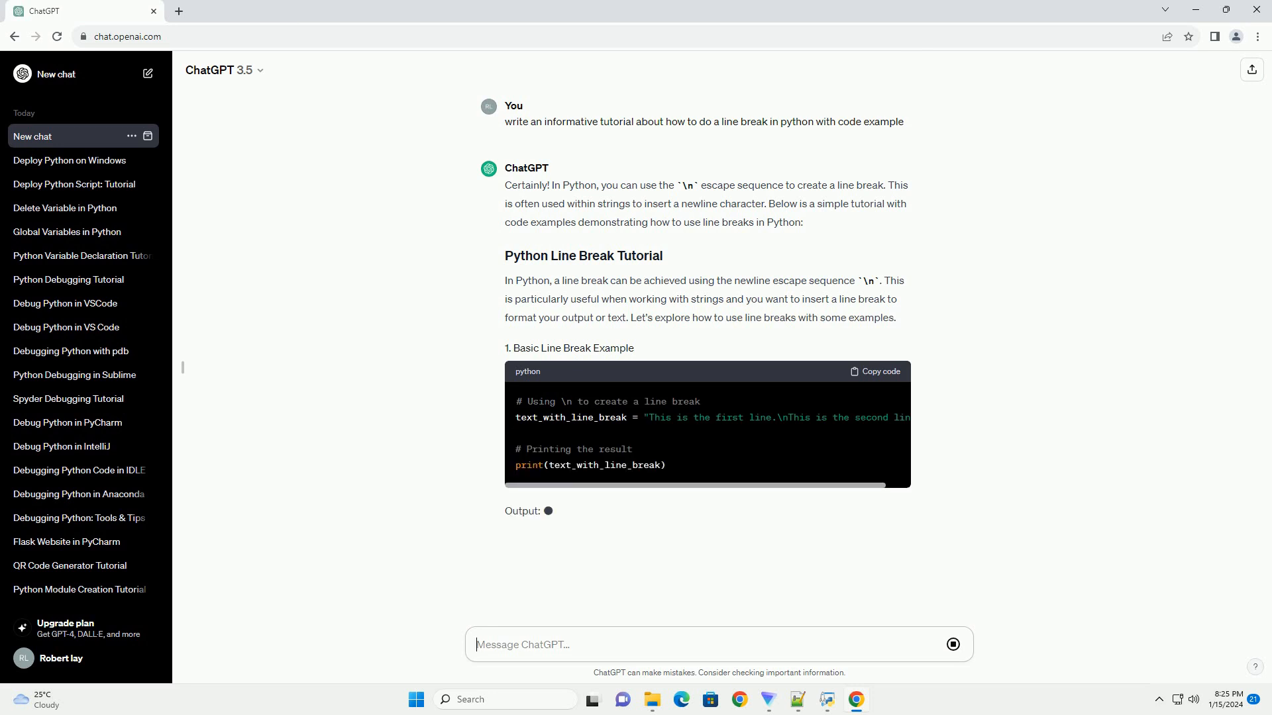
Scroll down following the \n, multiline string, variable and formatting examples as they generate
scroll("down", 3)
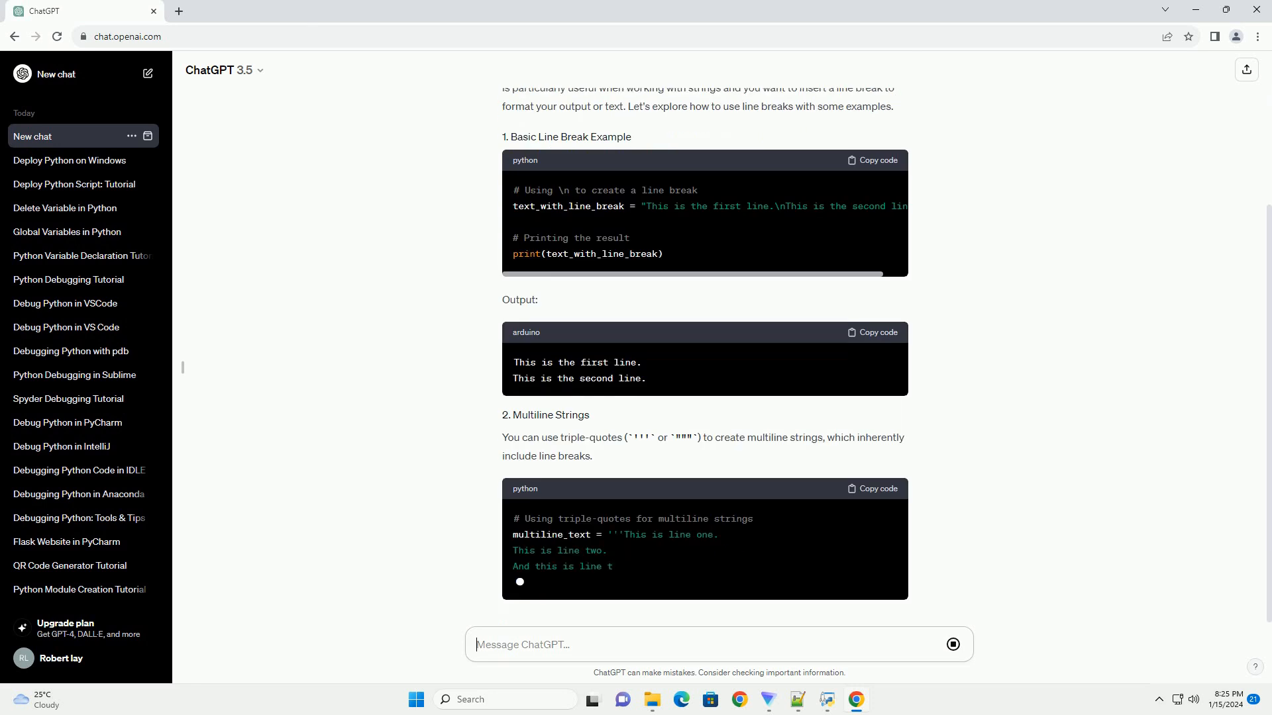
scroll("down", 3)
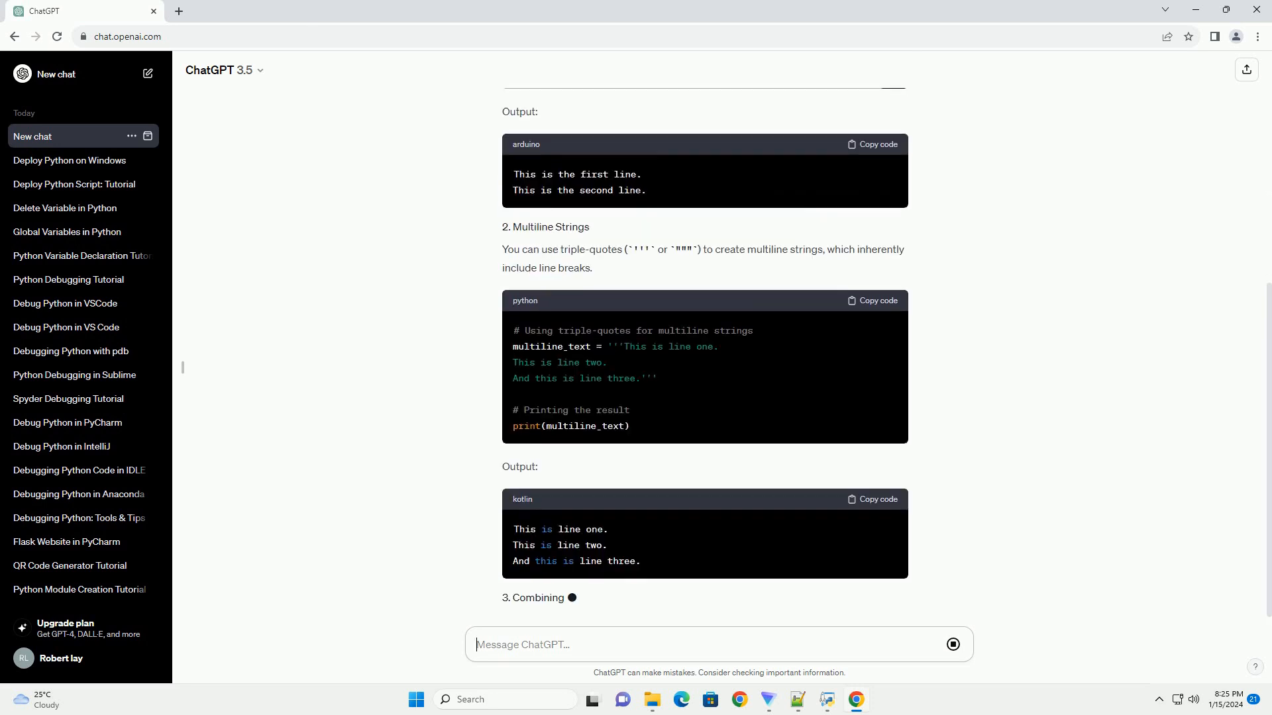
scroll("down", 3)
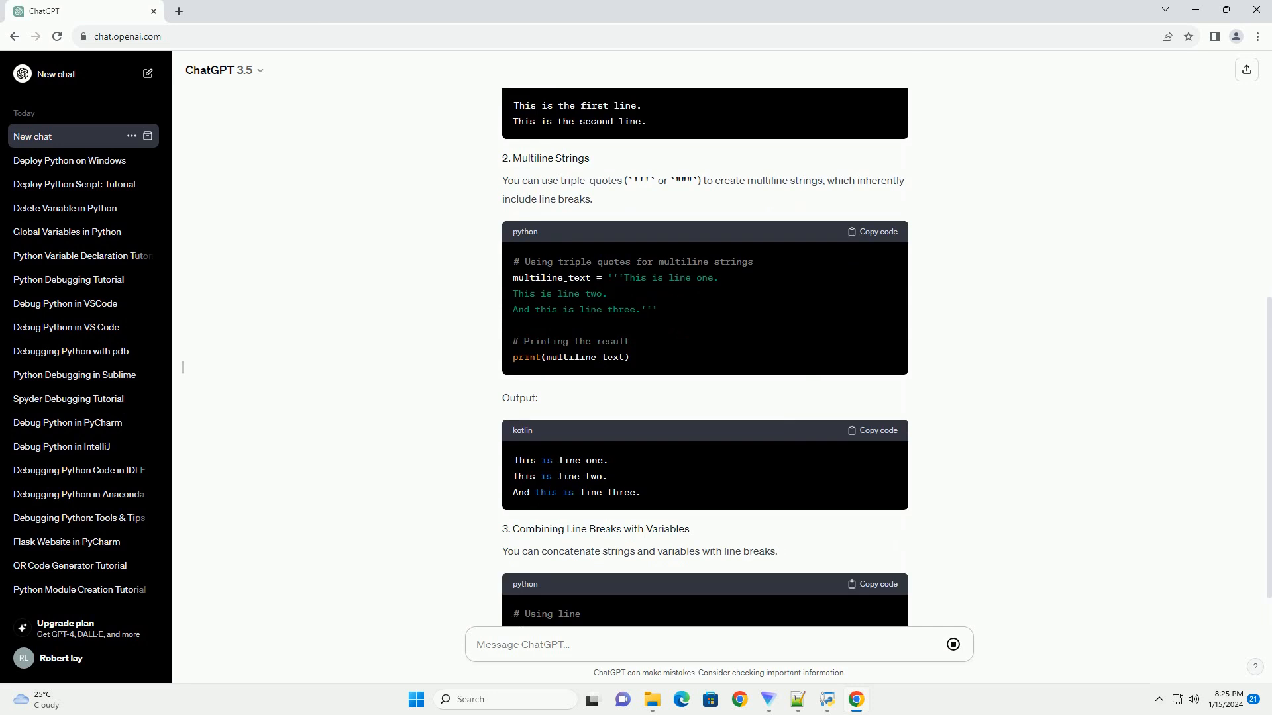
scroll("down", 3)
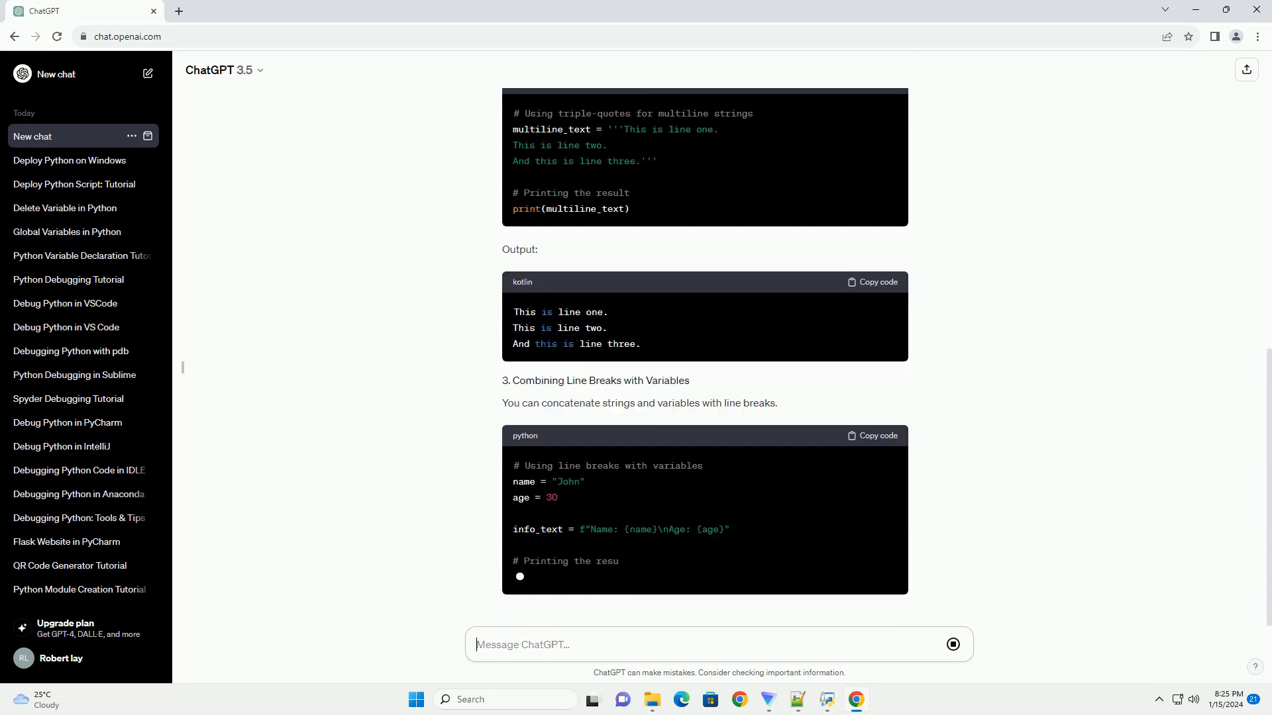
scroll("down", 3)
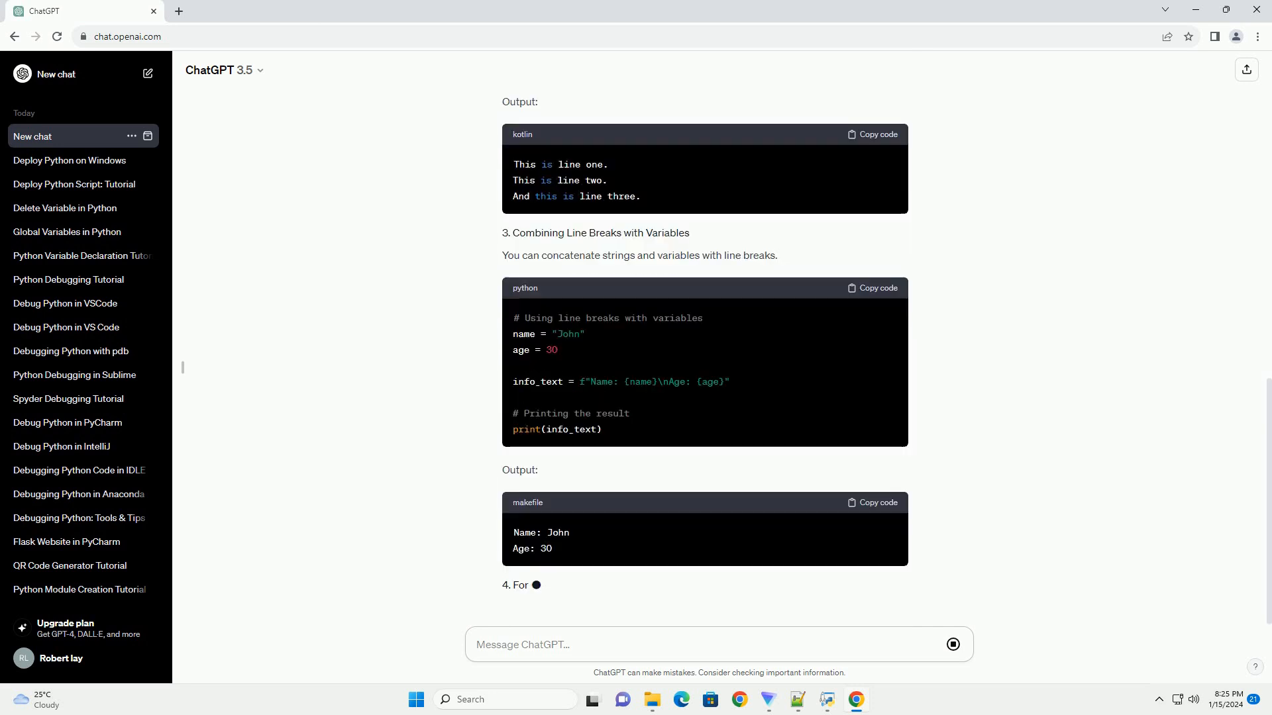
scroll("down", 3)
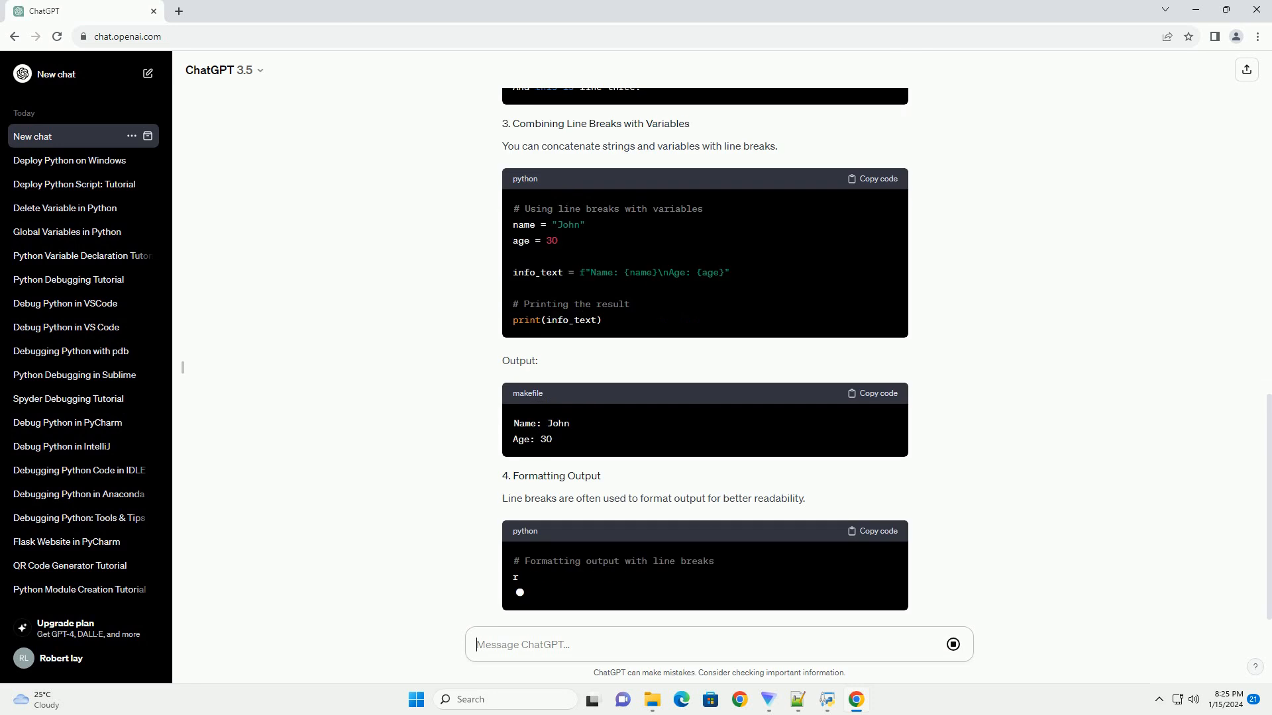
scroll("down", 3)
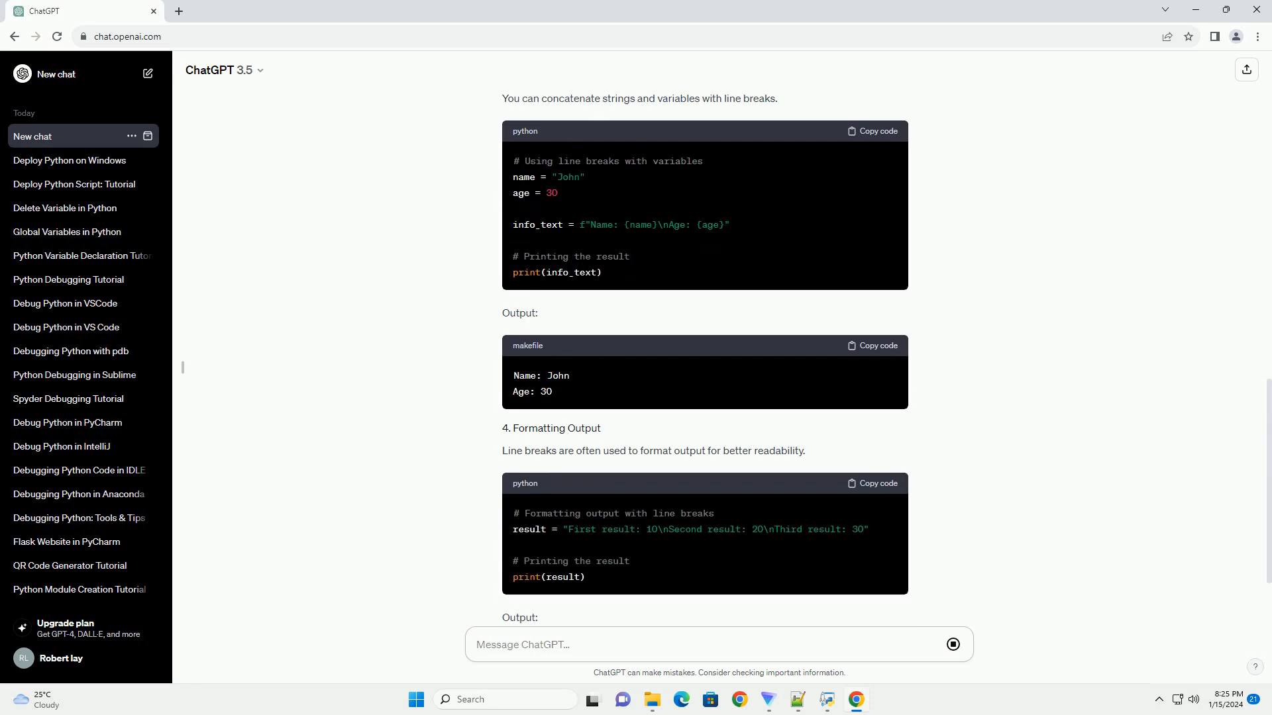
scroll("down", 3)
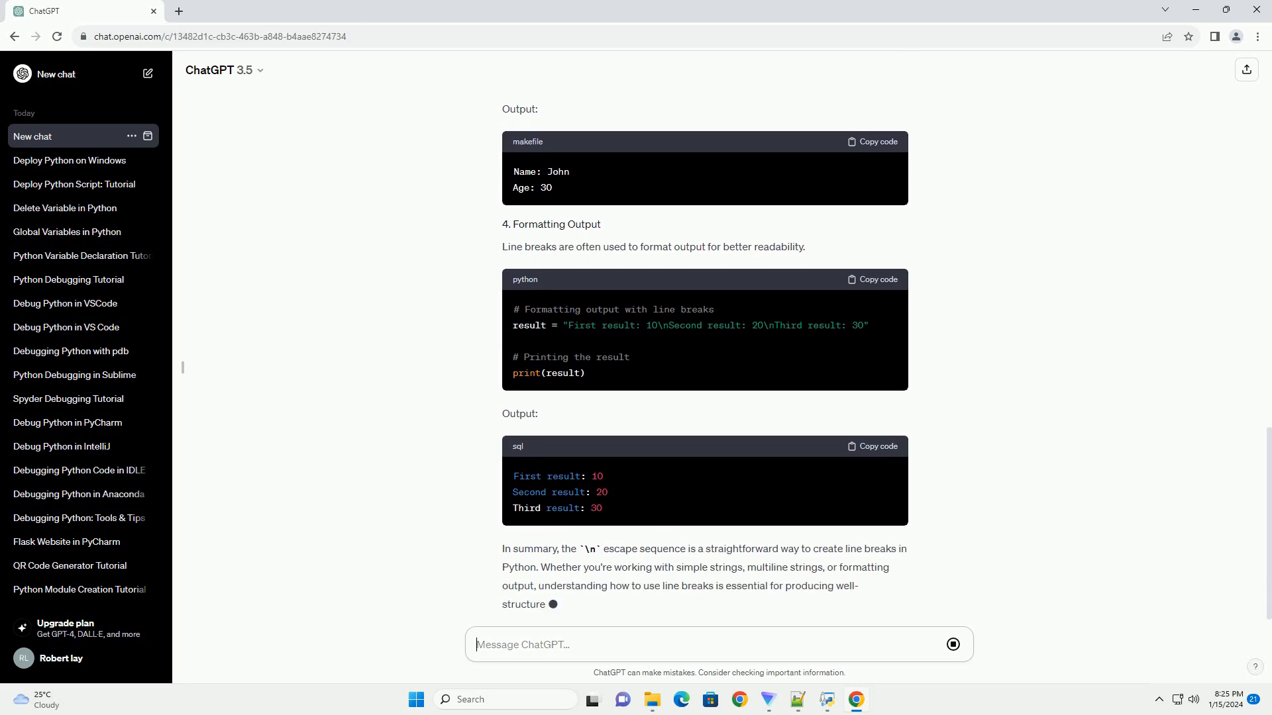
scroll("down", 3)
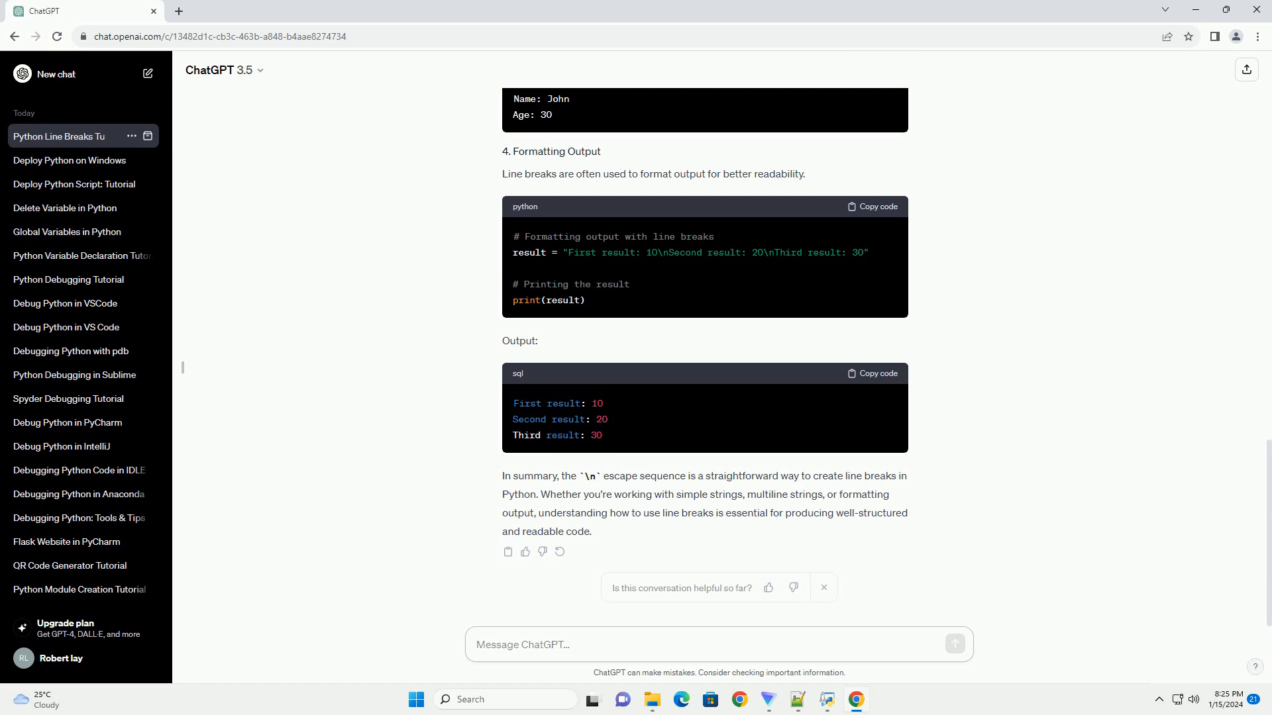
Let the summary finish and confirm the chat is titled 'Python Line Breaks Tutorial'
left_click(717, 645)
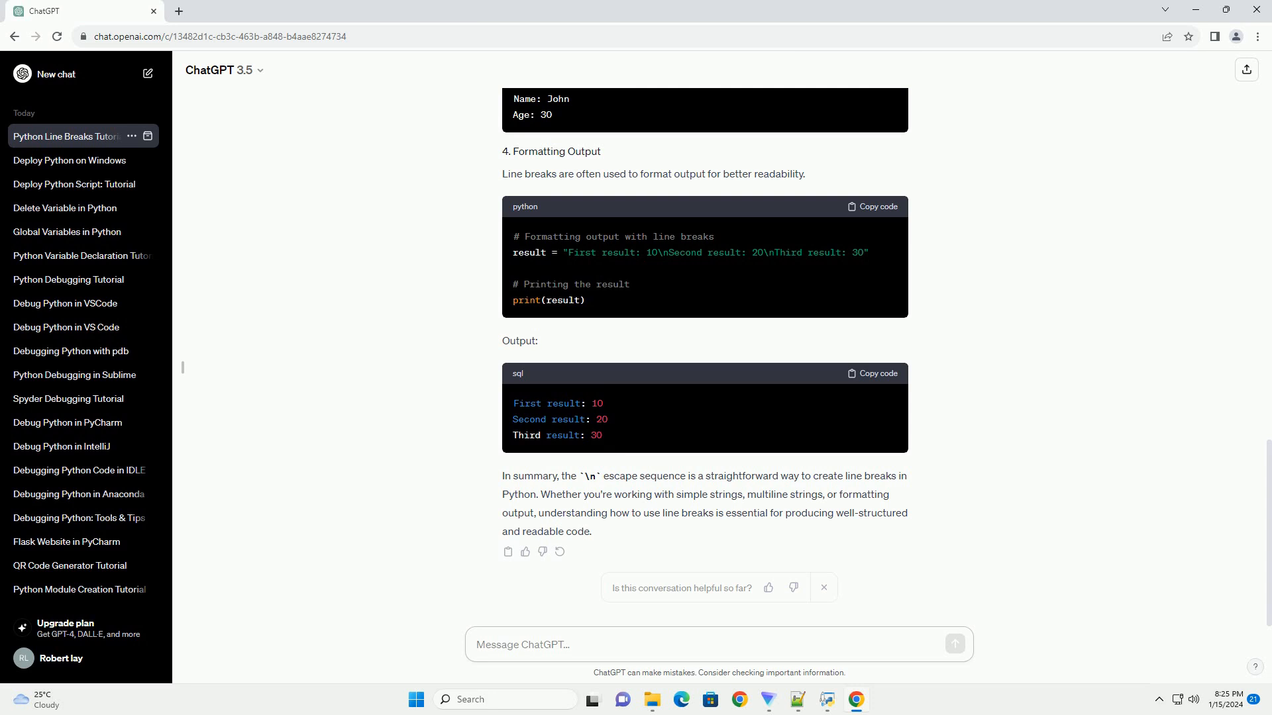
left_click(717, 644)
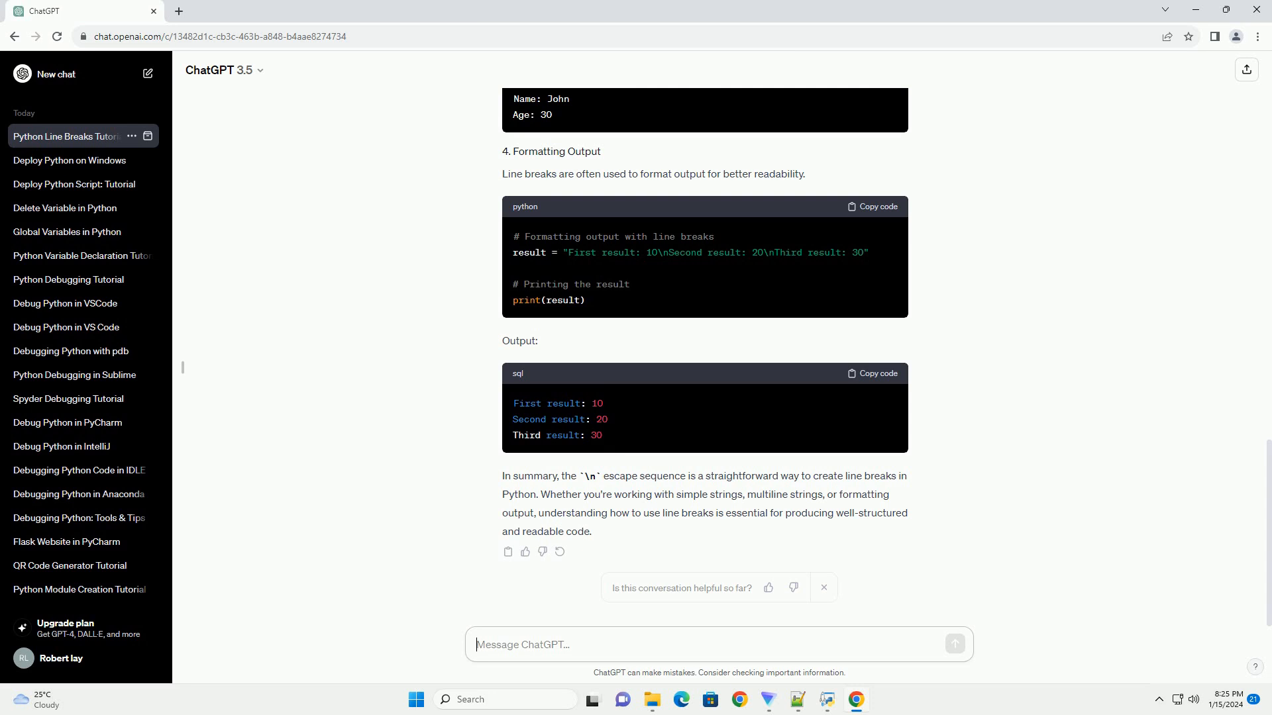